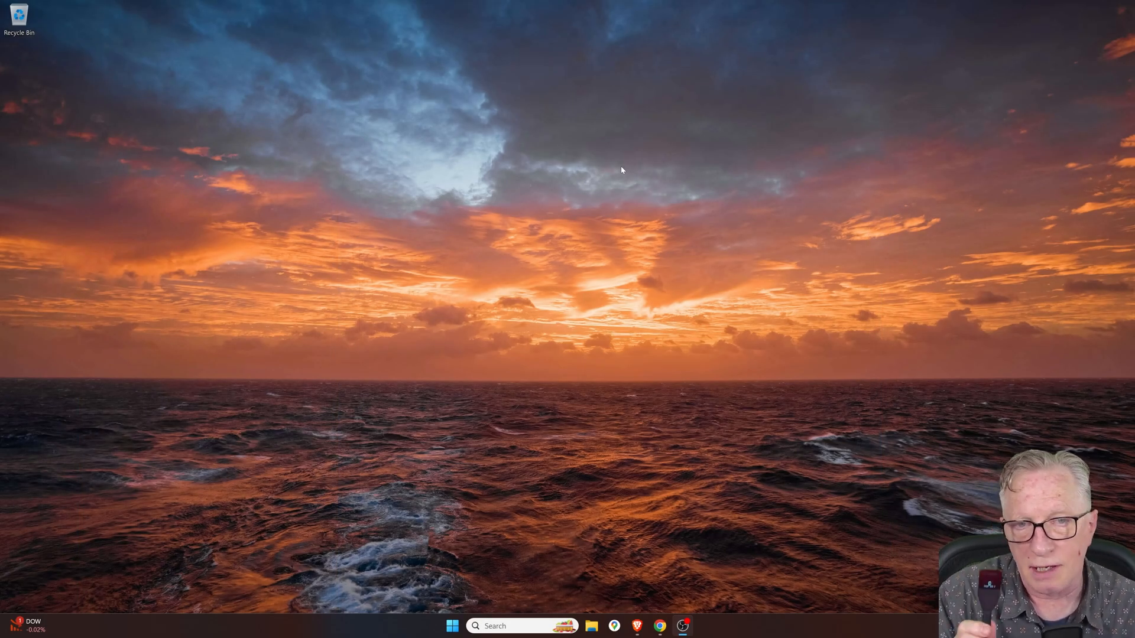
Step: Launch Trezor Suite from the desktop so the version 24.6.1 update notice appears
left_click(681, 626)
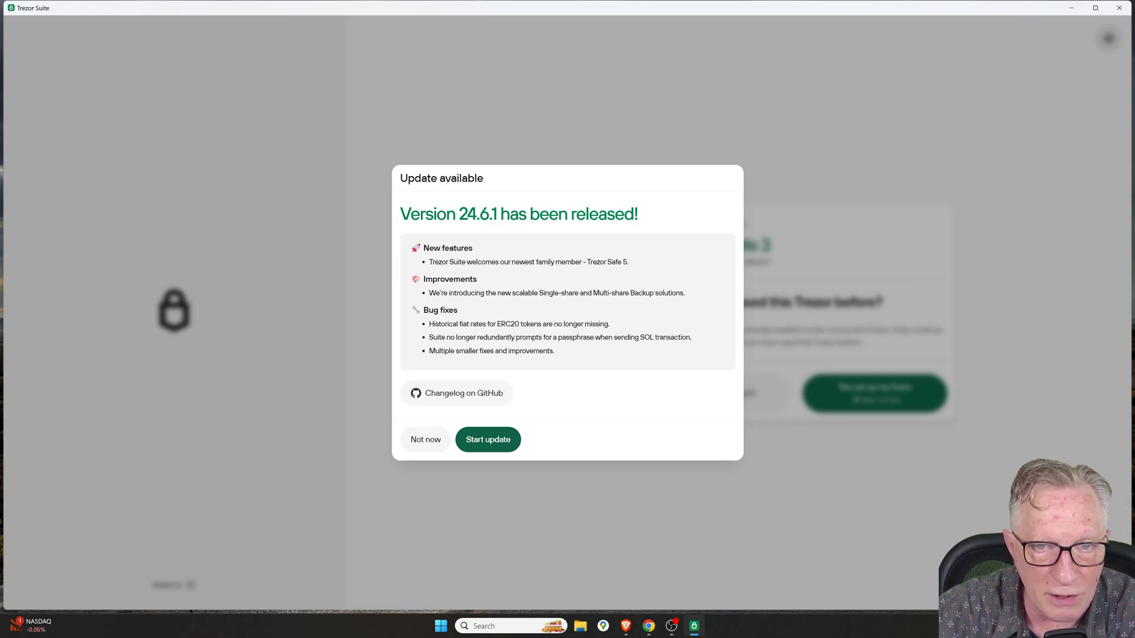
mouse_move(605, 315)
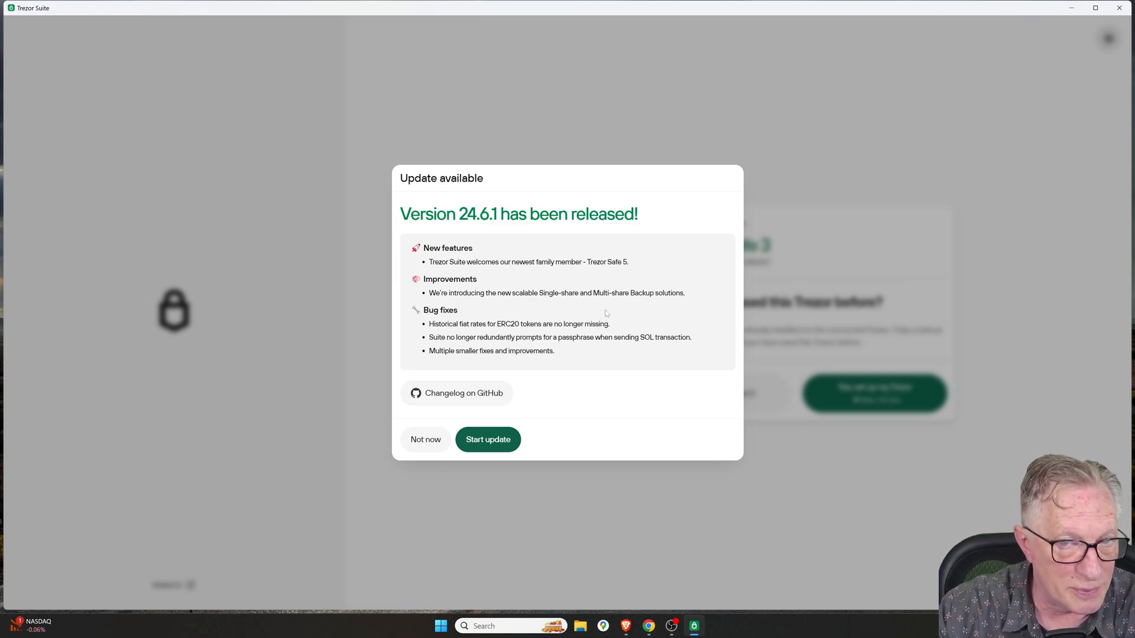
mouse_move(456, 260)
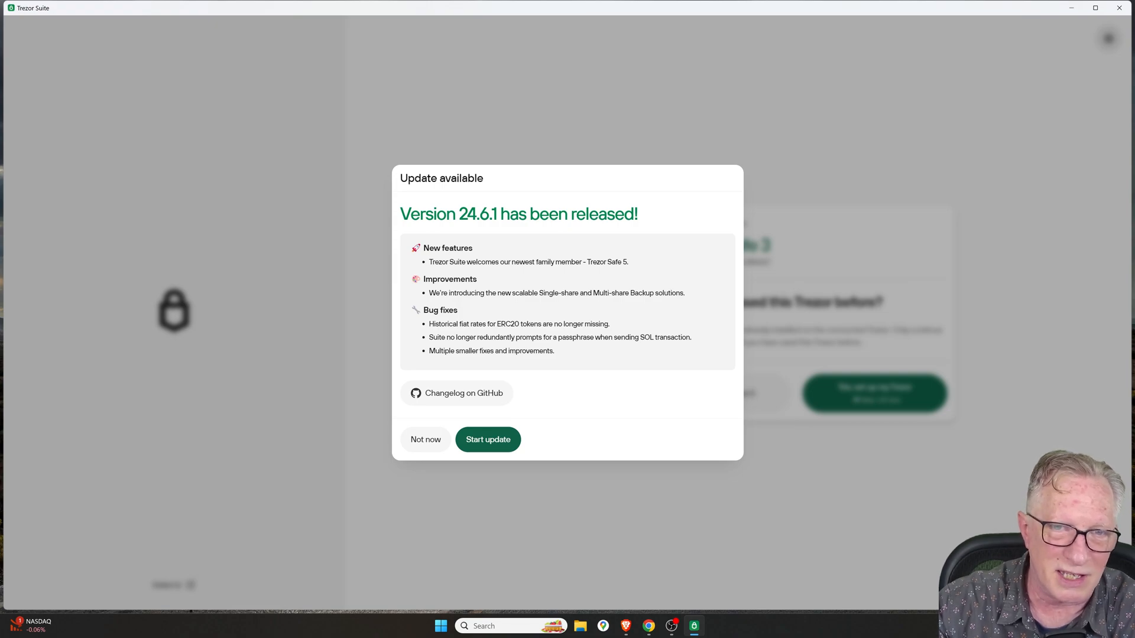
mouse_move(552, 284)
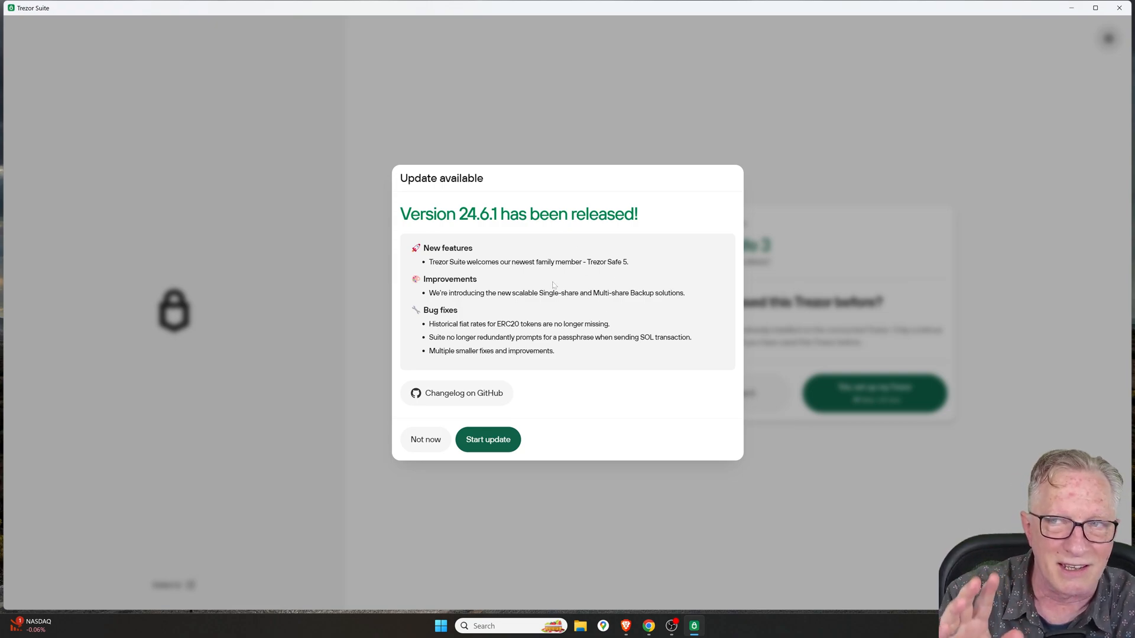
Step: Defer the app update, begin Trezor Safe 3 setup and install firmware Universal 2.7.2
left_click(488, 439)
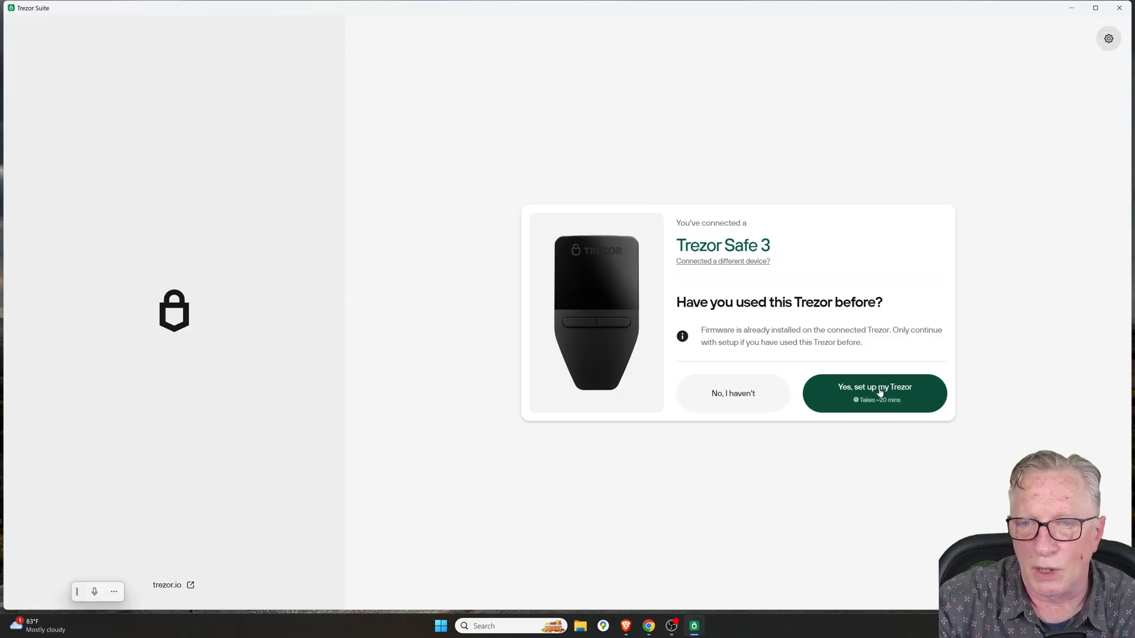
left_click(874, 393)
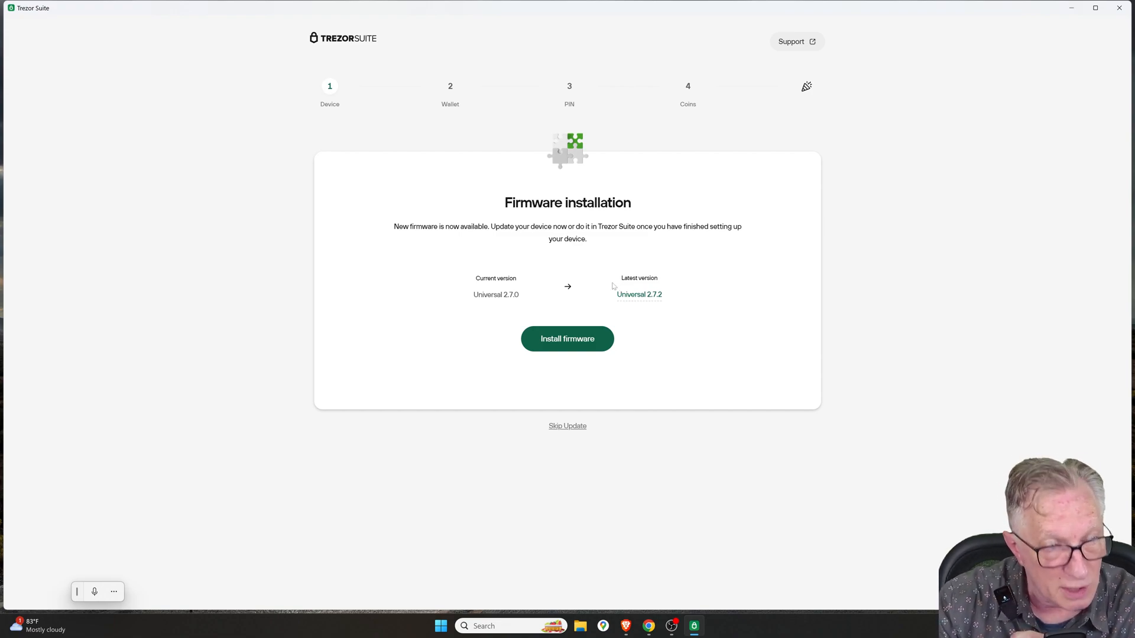
mouse_move(583, 310)
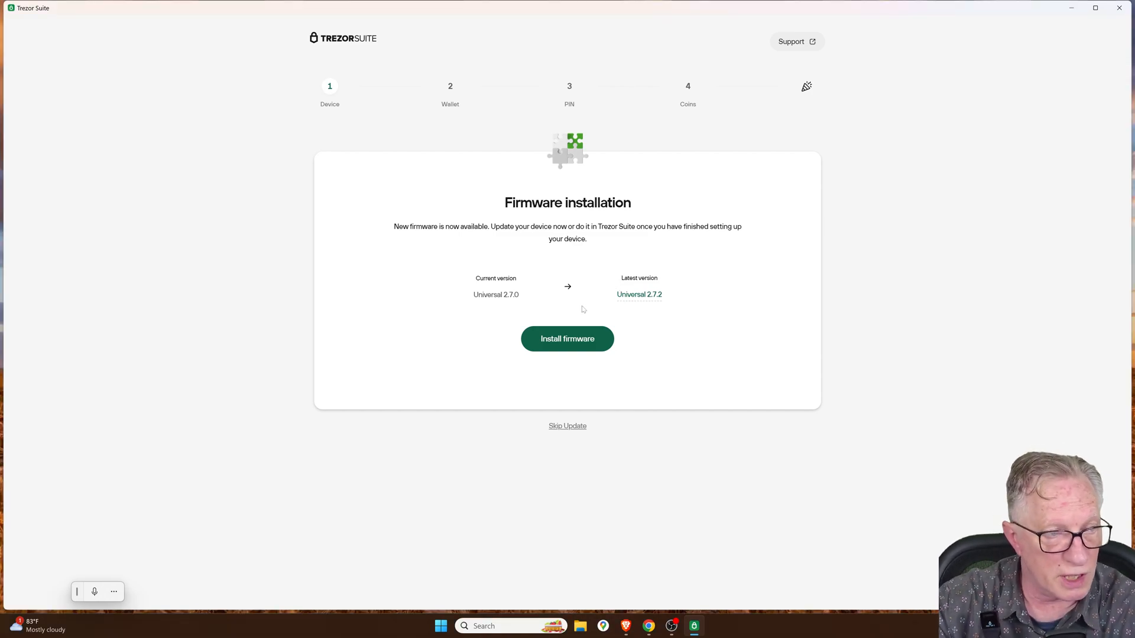
left_click(566, 339)
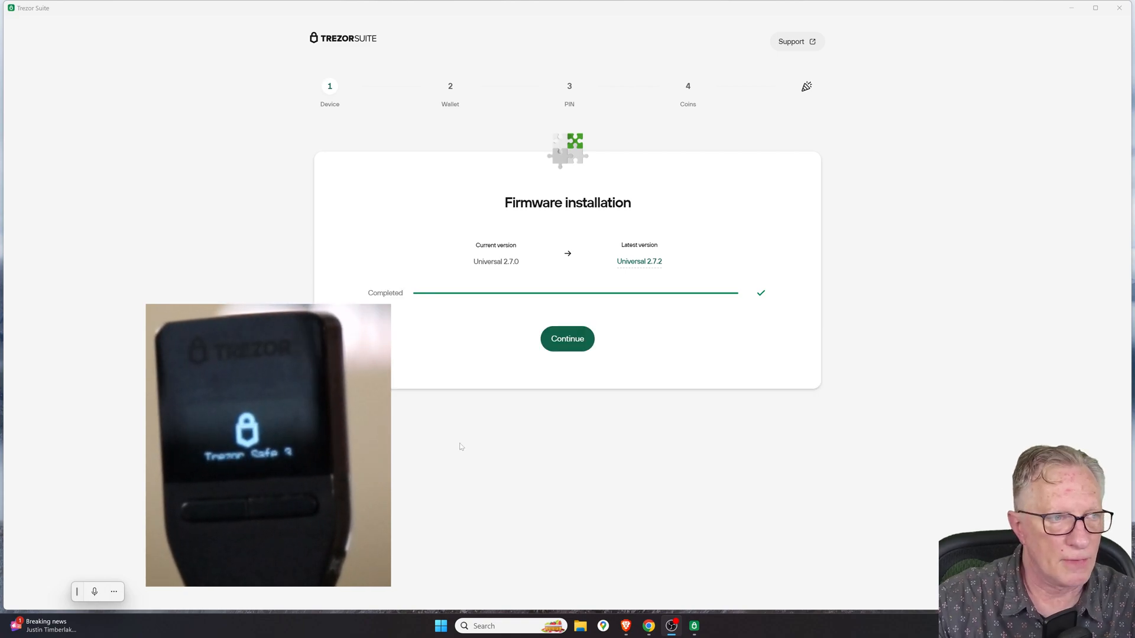
Step: Continue past the firmware install and run the device authenticity check to completion
left_click(567, 339)
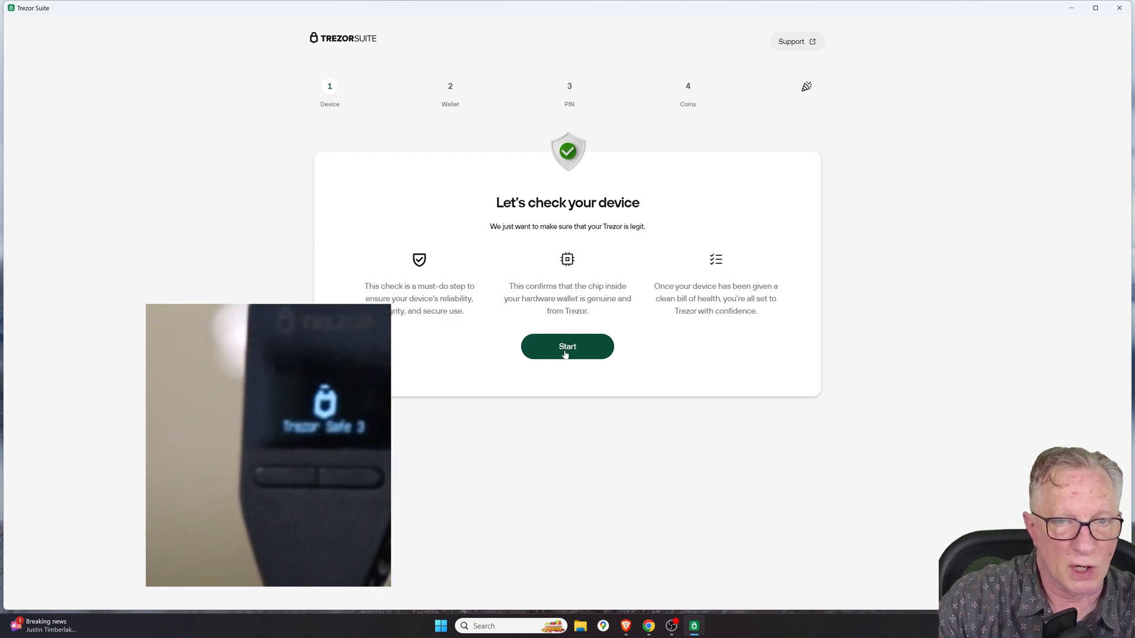
left_click(567, 346)
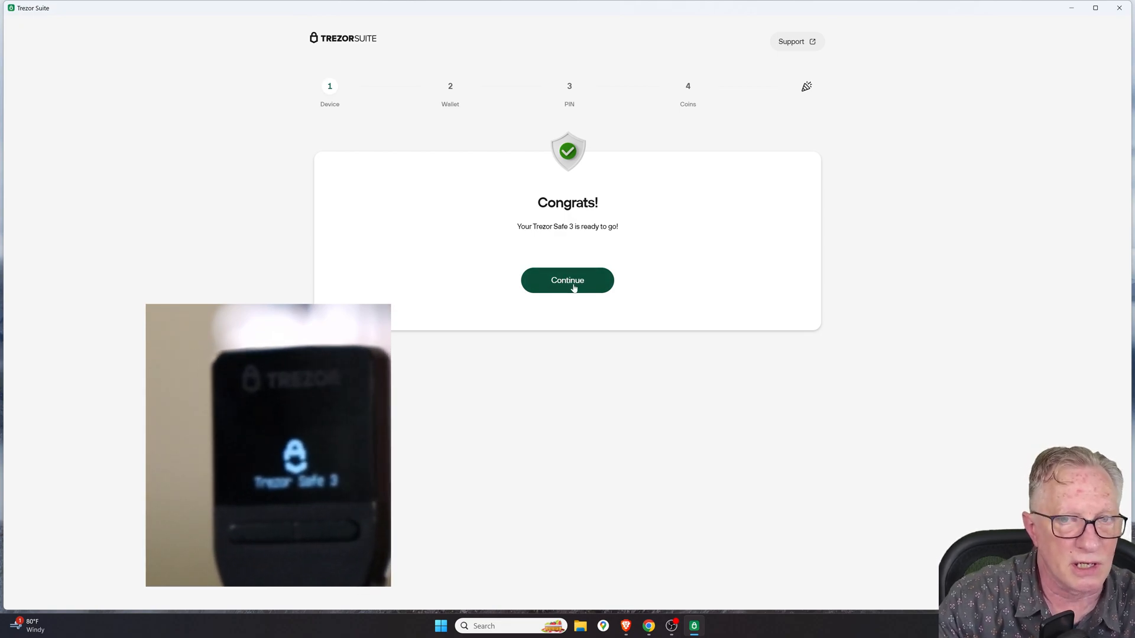
Step: Continue through the device tutorial to the create-or-recover wallet choice
left_click(566, 282)
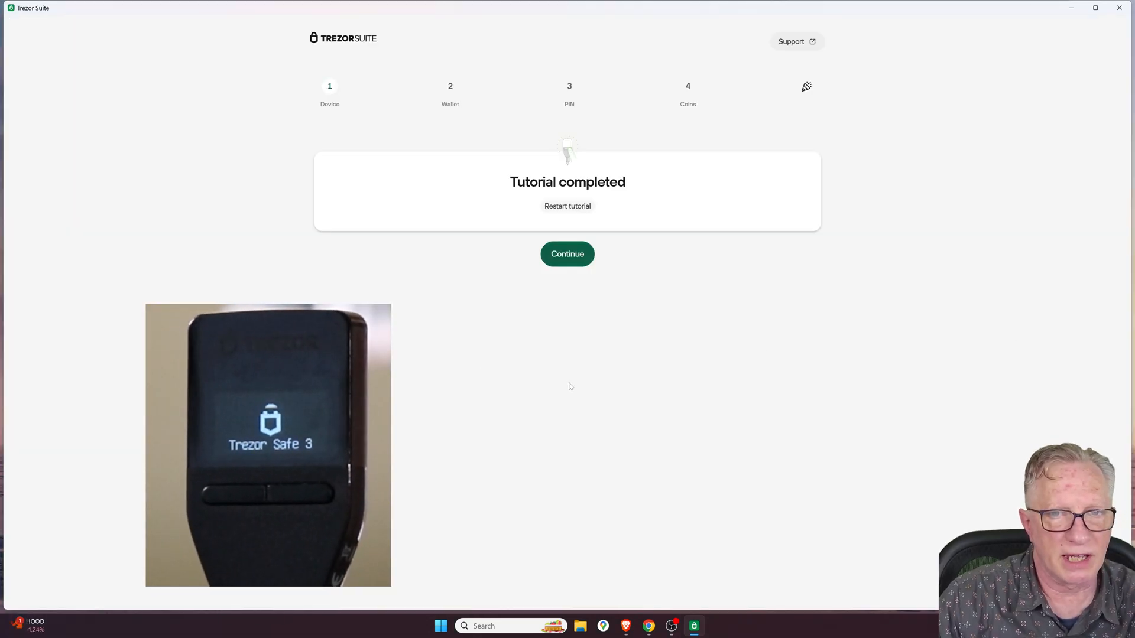
left_click(566, 254)
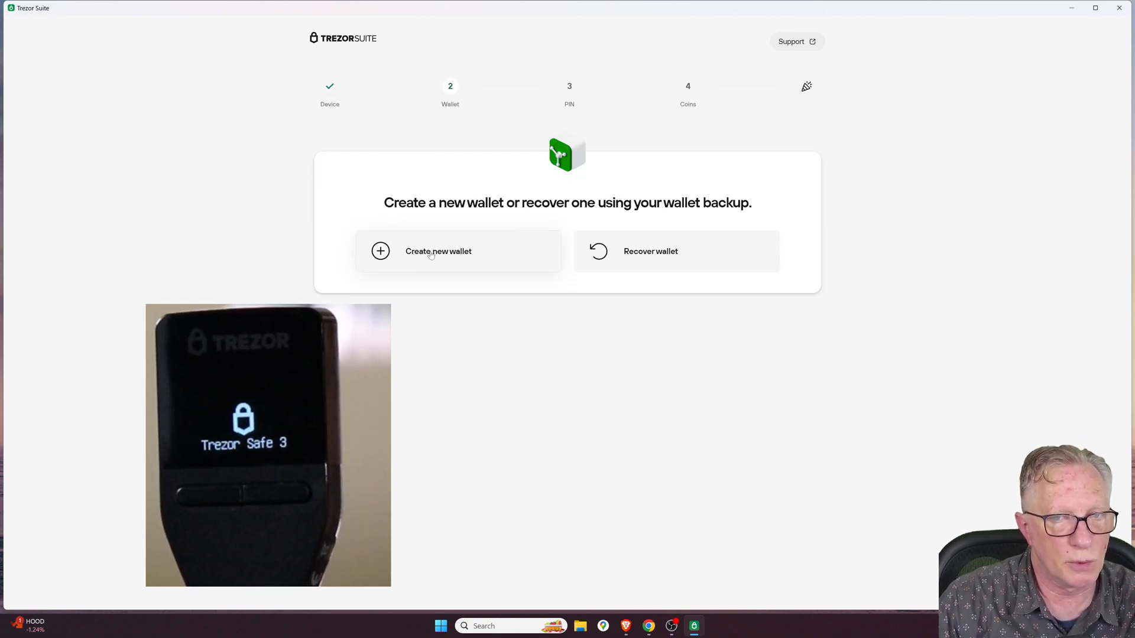
Step: Choose to create a new wallet and review the available backup types
left_click(437, 251)
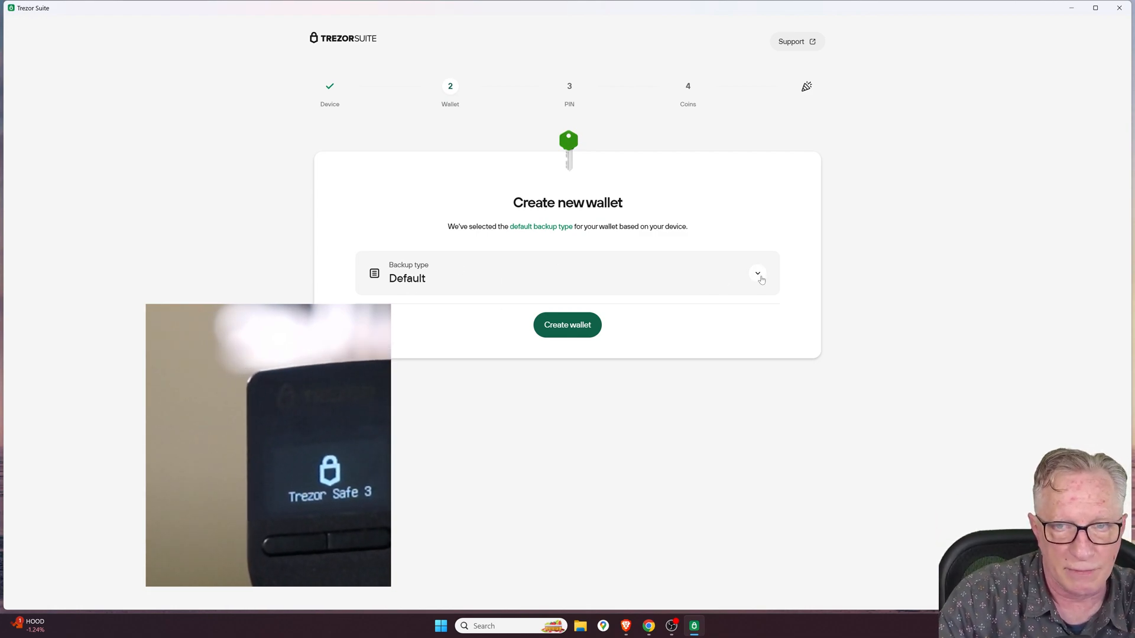
left_click(758, 273)
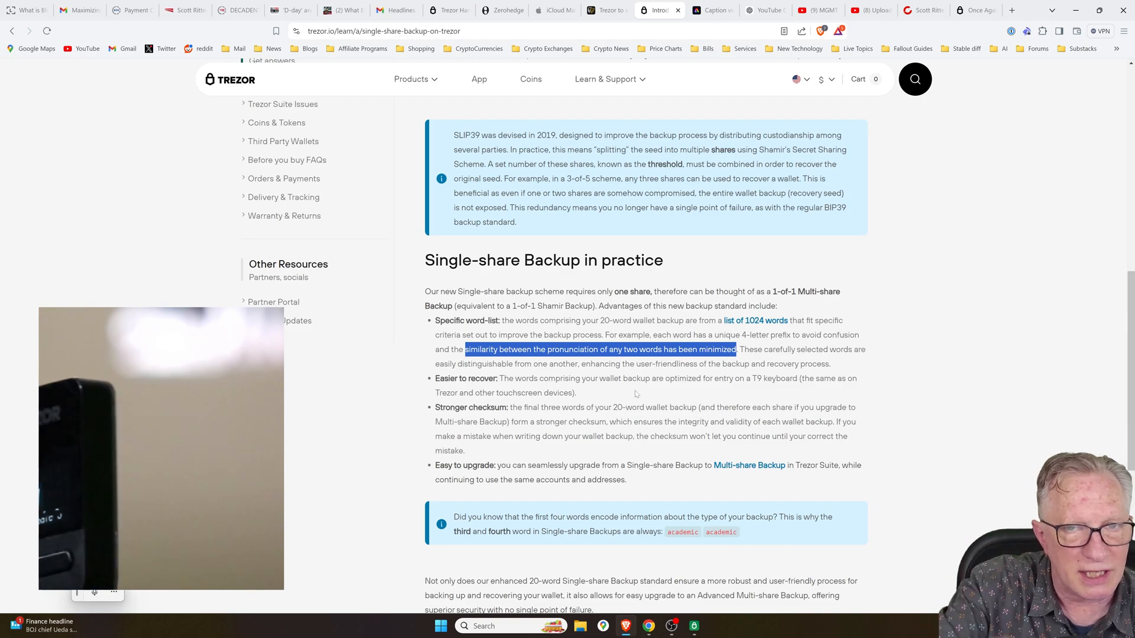
Step: Read the blog.trezor.io Multi-share Backup post through to its closing section in Brave
left_click(974, 11)
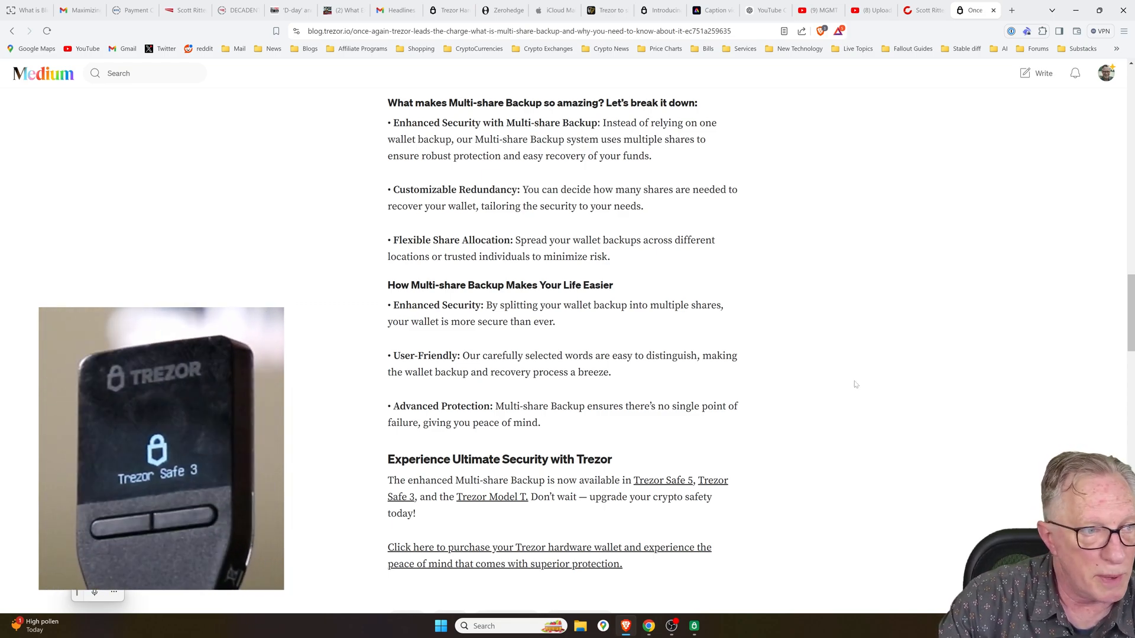
scroll("down", 3)
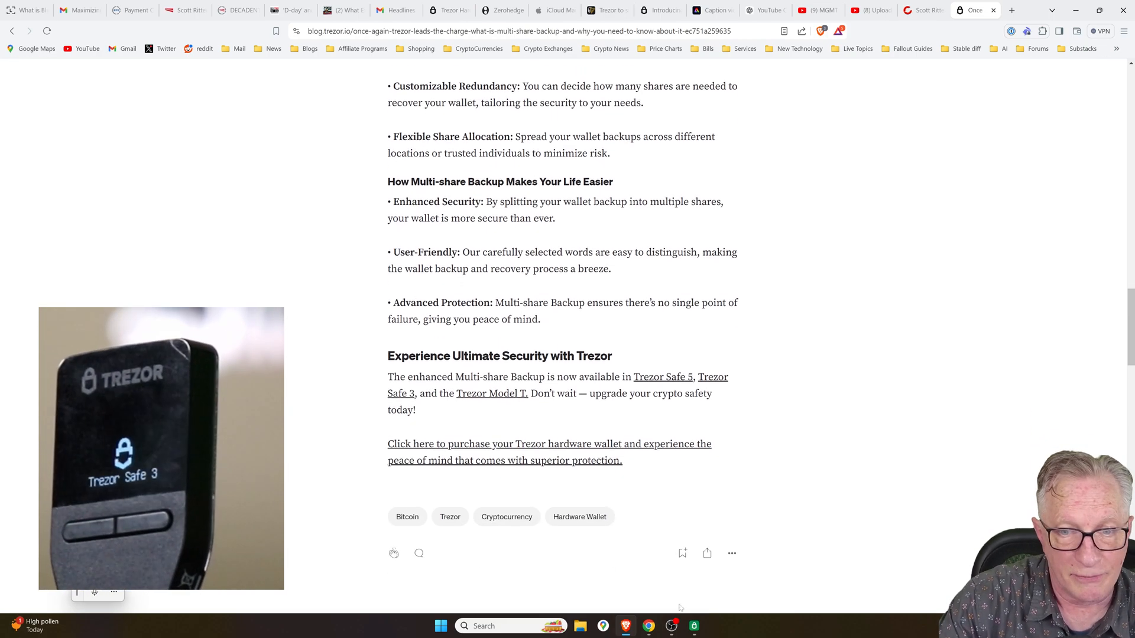
Step: Return to Trezor Suite and select Single-share Backup (20 words) for the new wallet
left_click(694, 627)
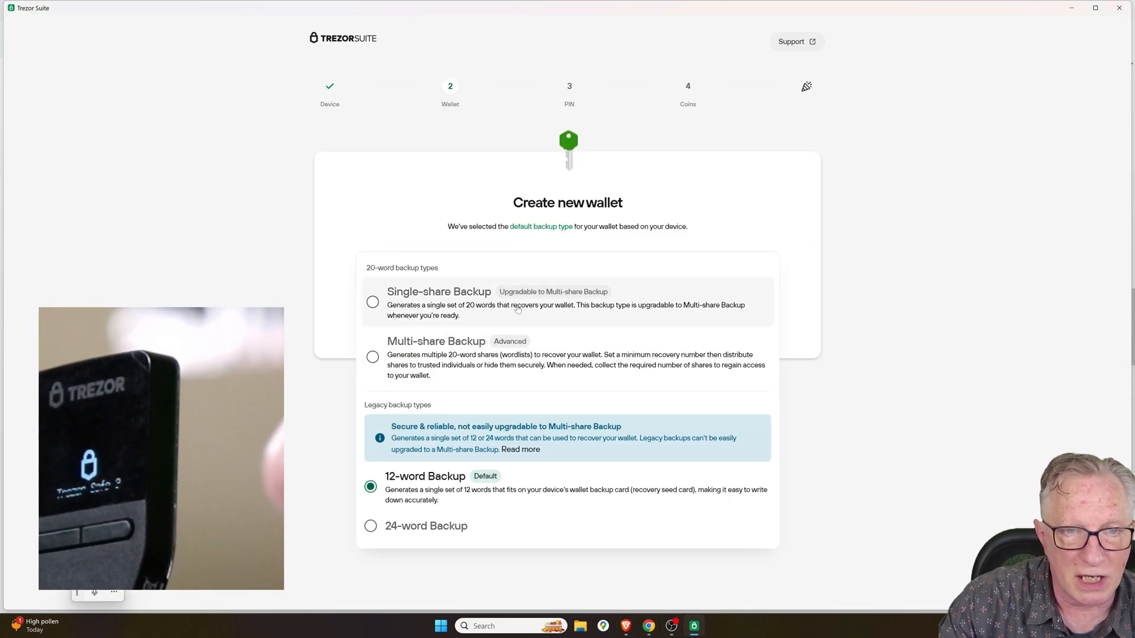
left_click(372, 301)
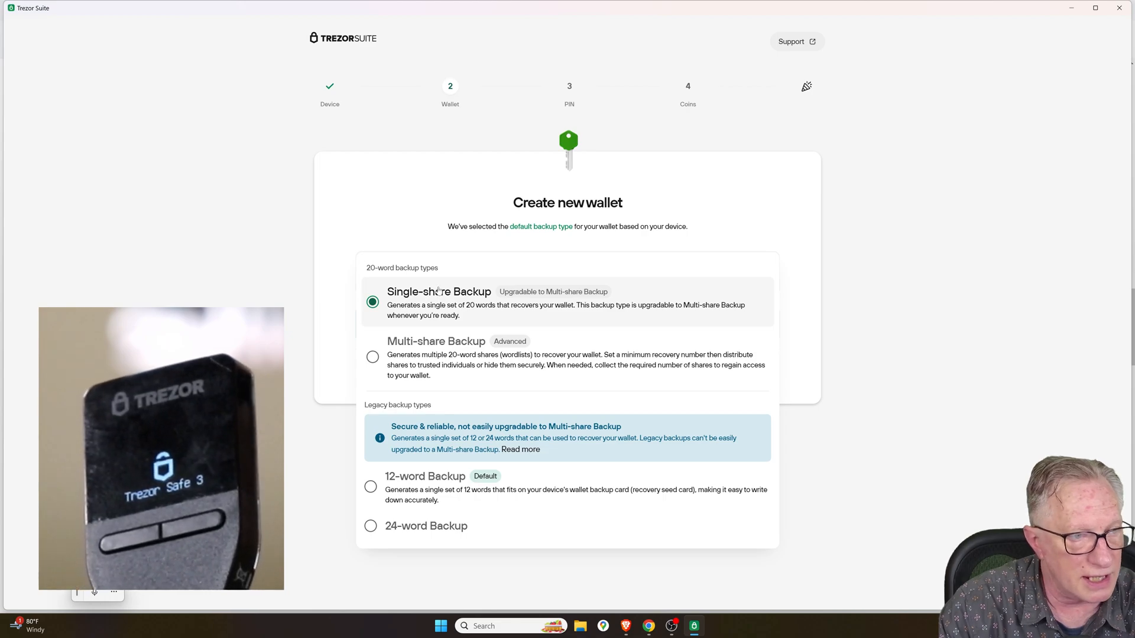
mouse_move(449, 294)
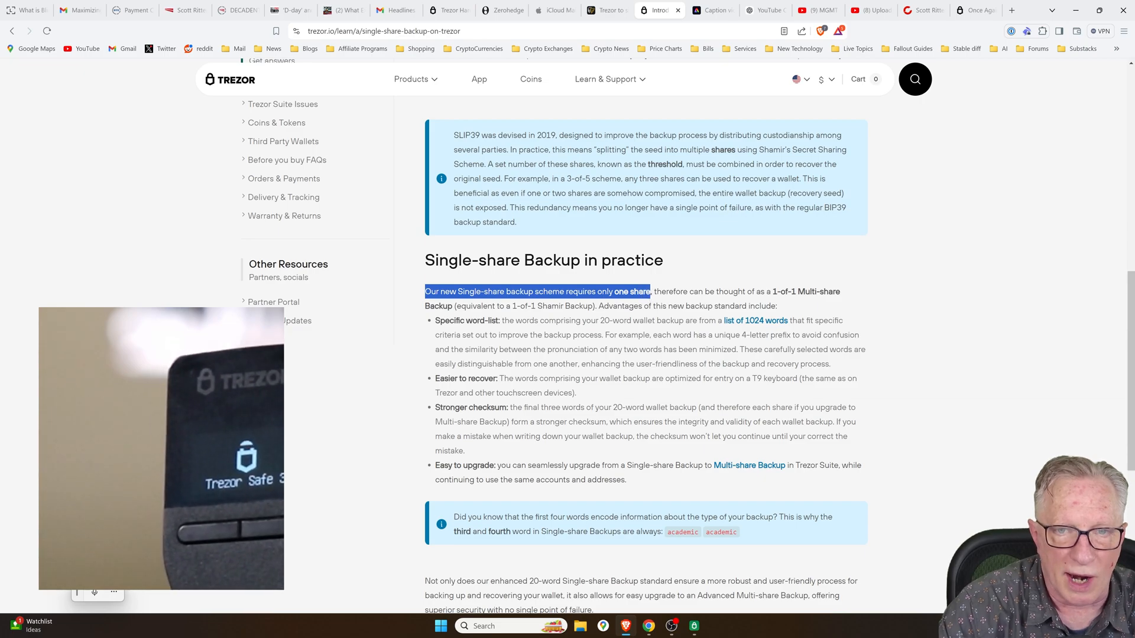
left_click_drag(650, 290, 754, 291)
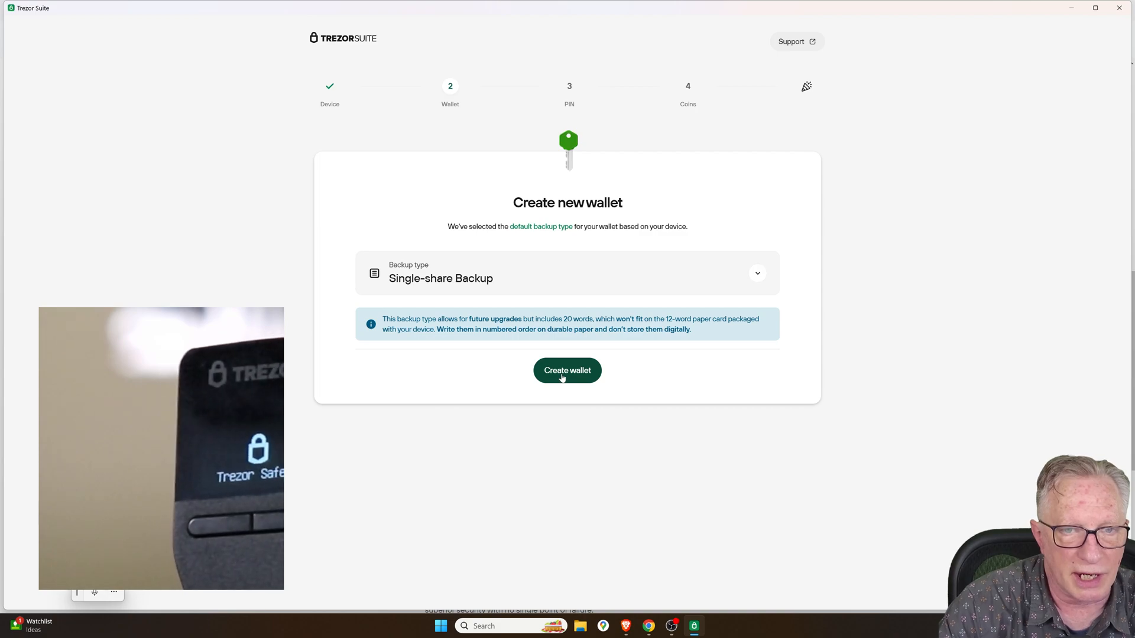
Step: Create the wallet, confirm the three backup acknowledgements and start generating the recovery words
left_click(567, 370)
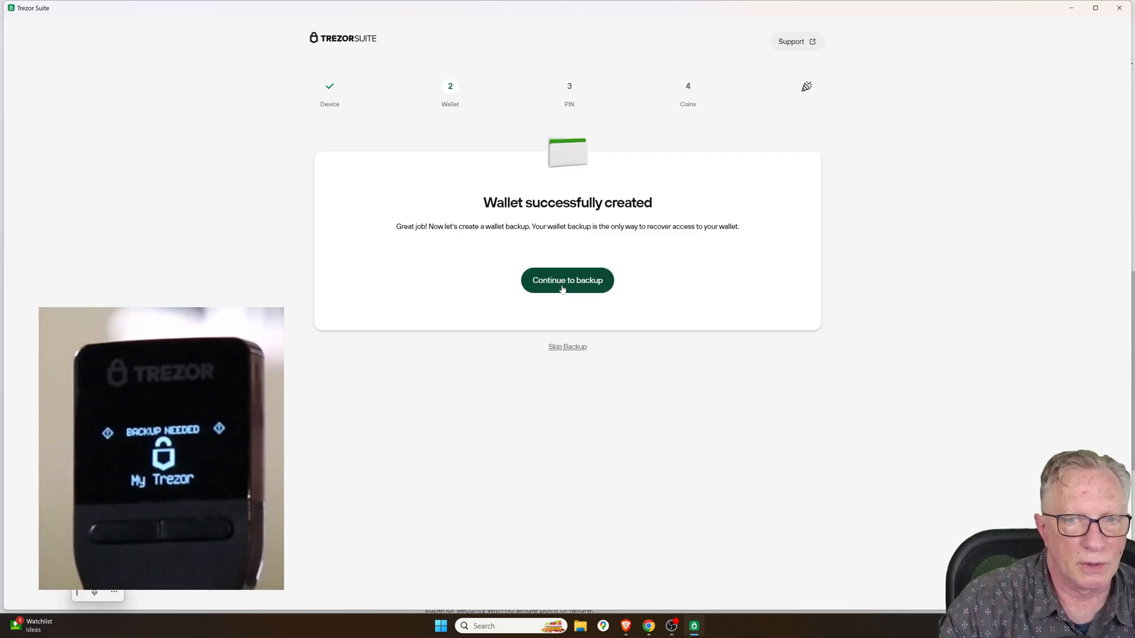
left_click(566, 281)
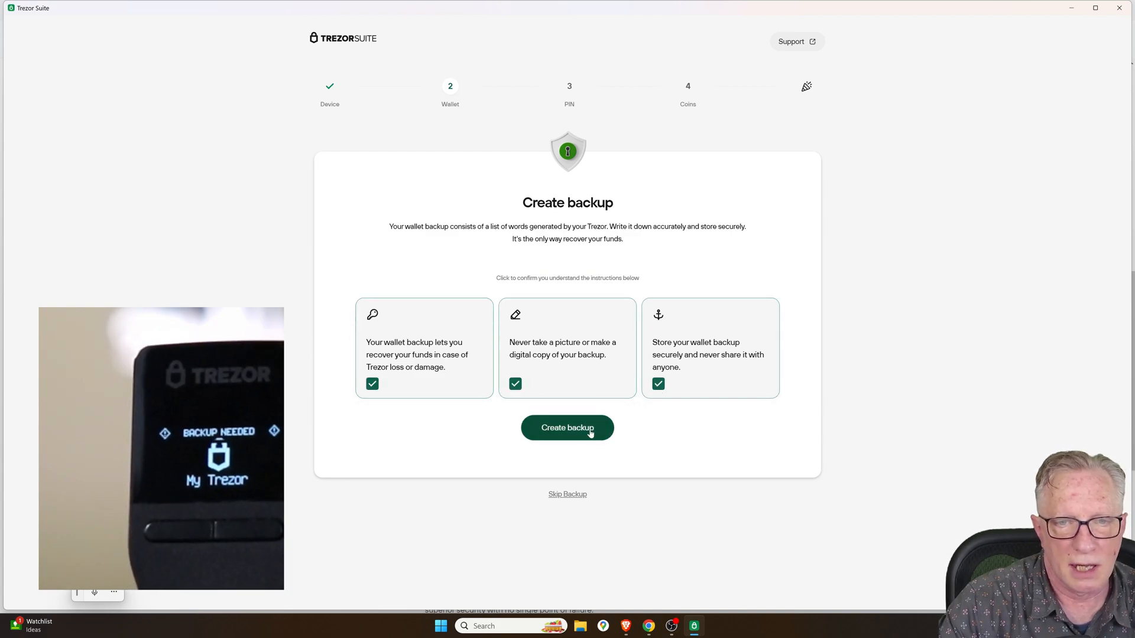
left_click(568, 428)
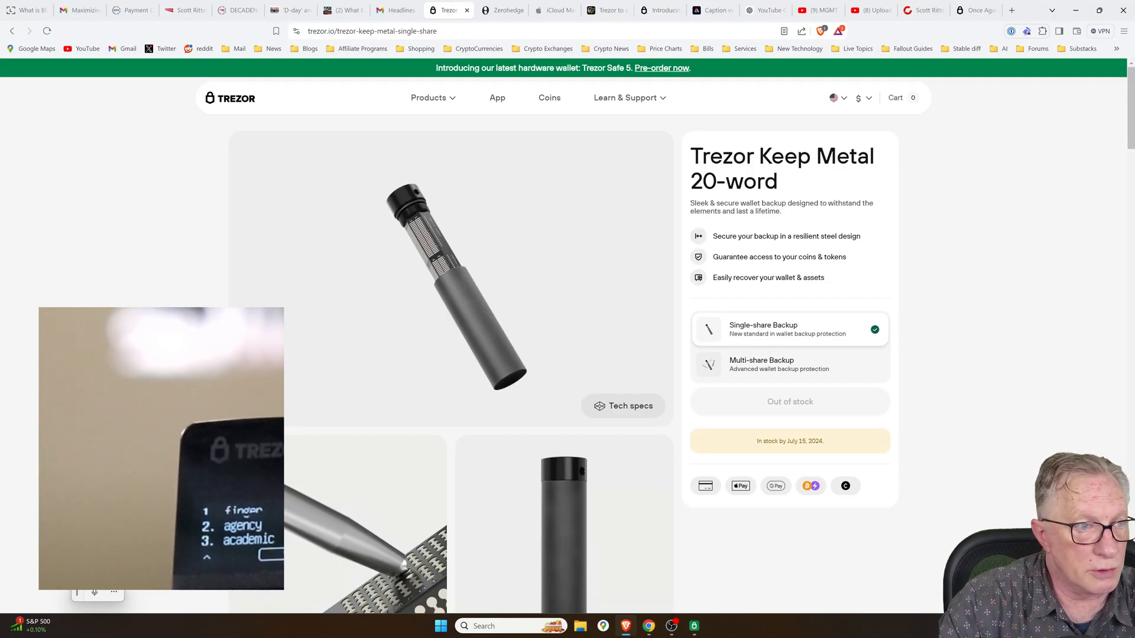
mouse_move(501, 299)
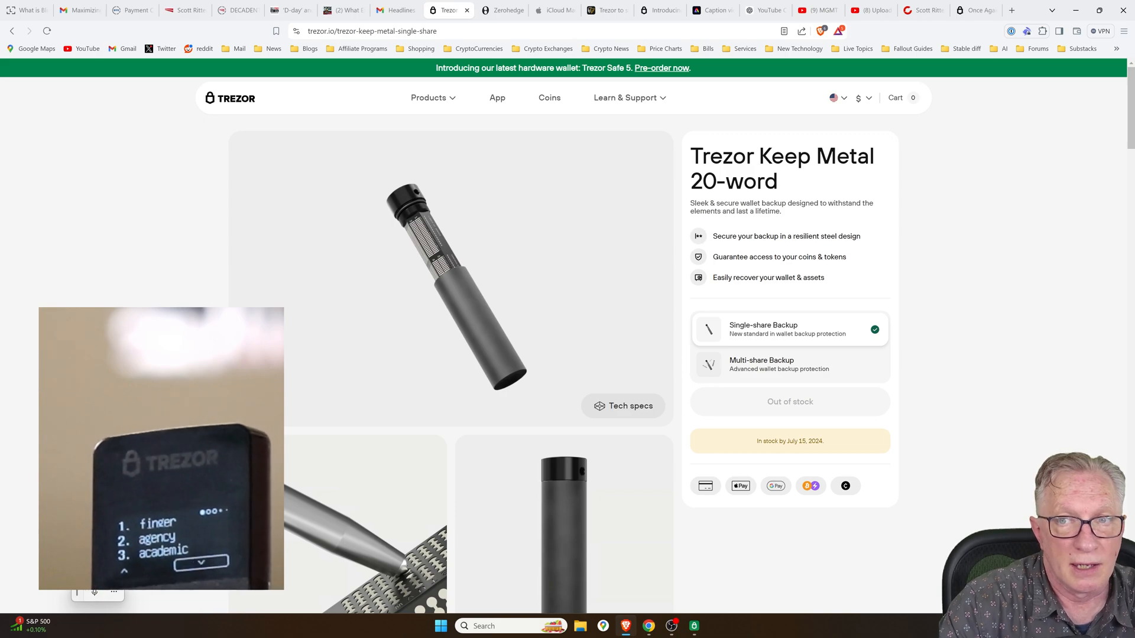
Step: Review the Keep Metal 20-word page and go to its Multi-share Backup variant
scroll("down", 3)
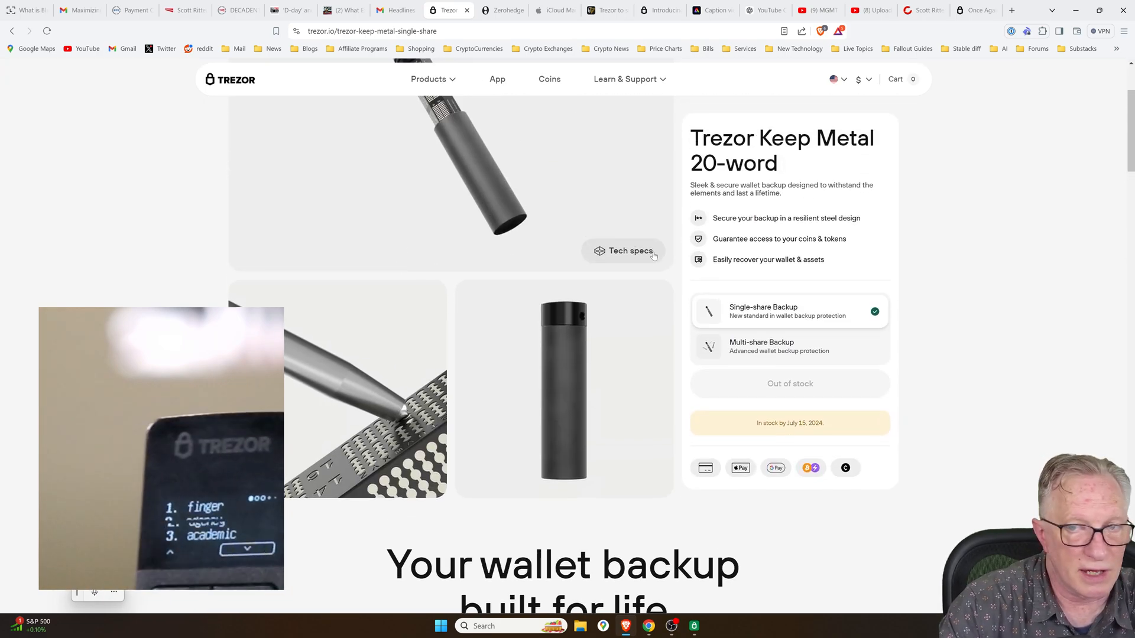
left_click(771, 346)
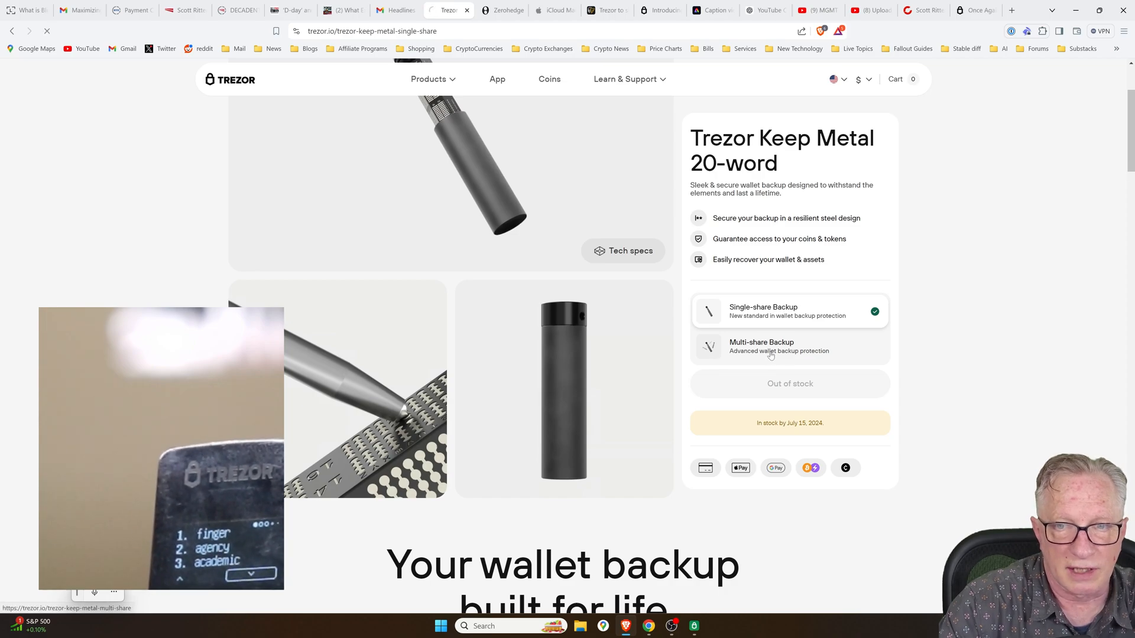
left_click(788, 347)
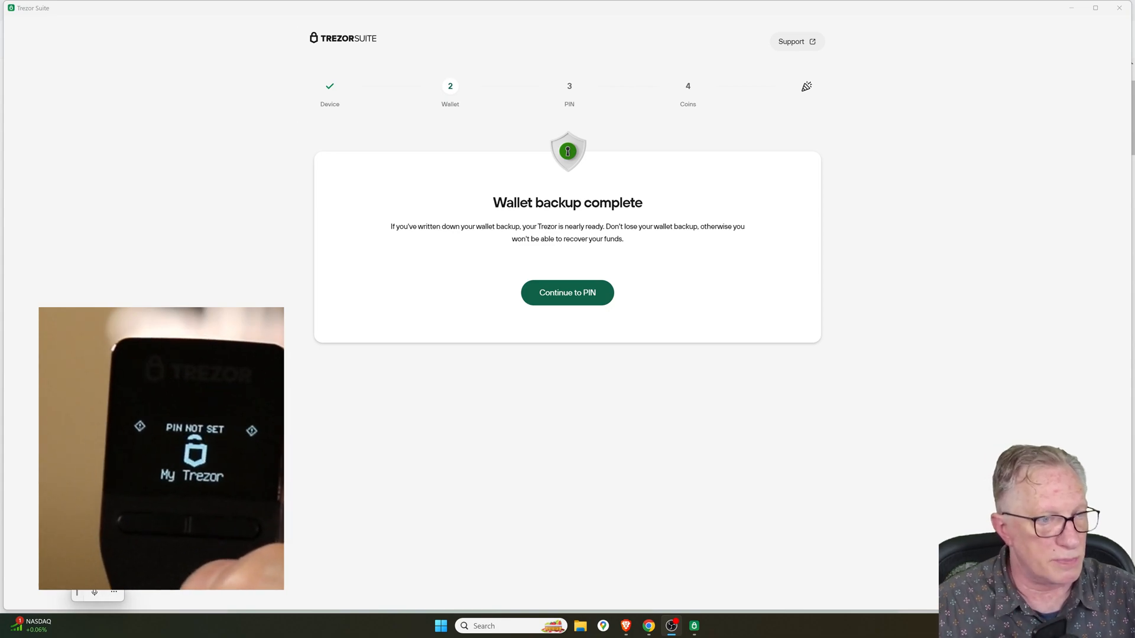
Step: Proceed to PIN setup and set a new PIN on the device
left_click(566, 291)
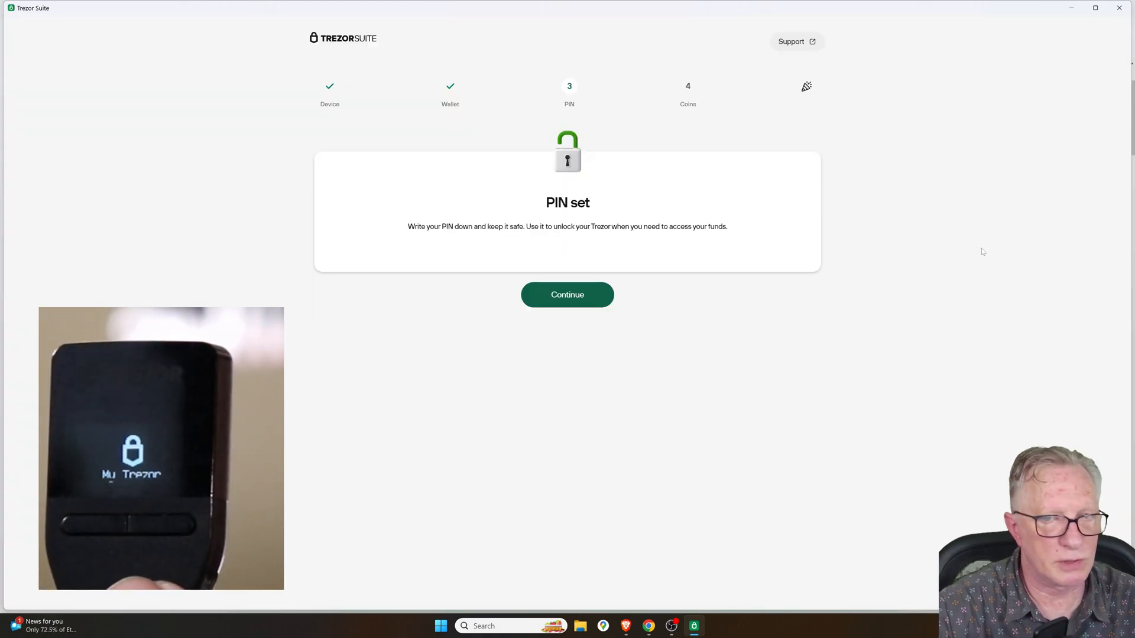
Step: Deselect the unwanted coin so only Bitcoin, Ethereum and Solana stay active, then complete setup
left_click(566, 294)
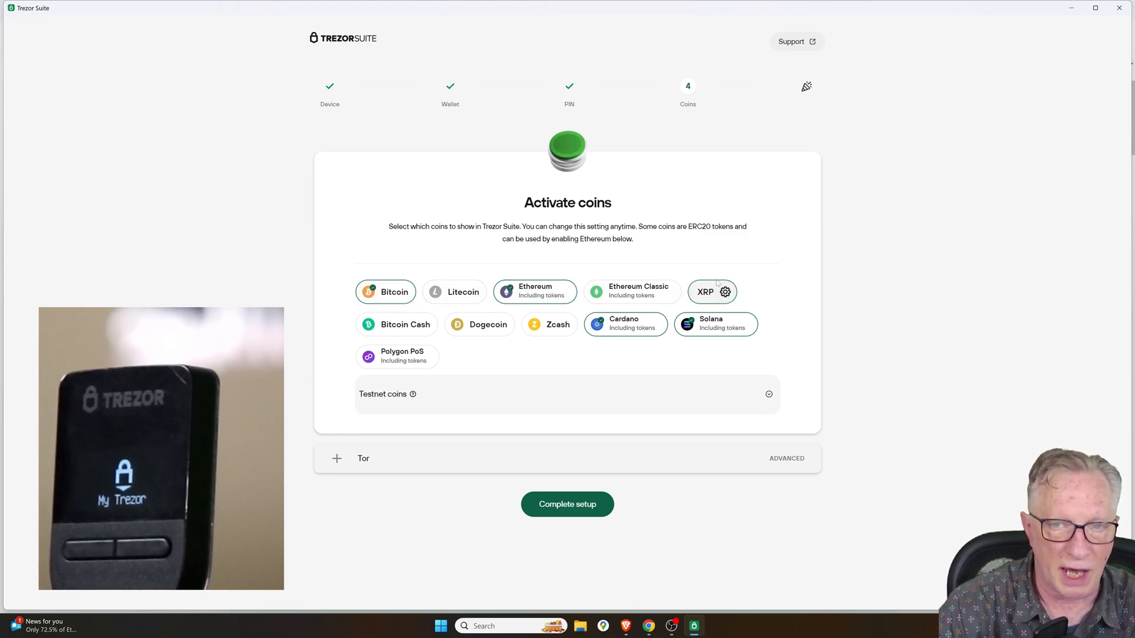
left_click(712, 292)
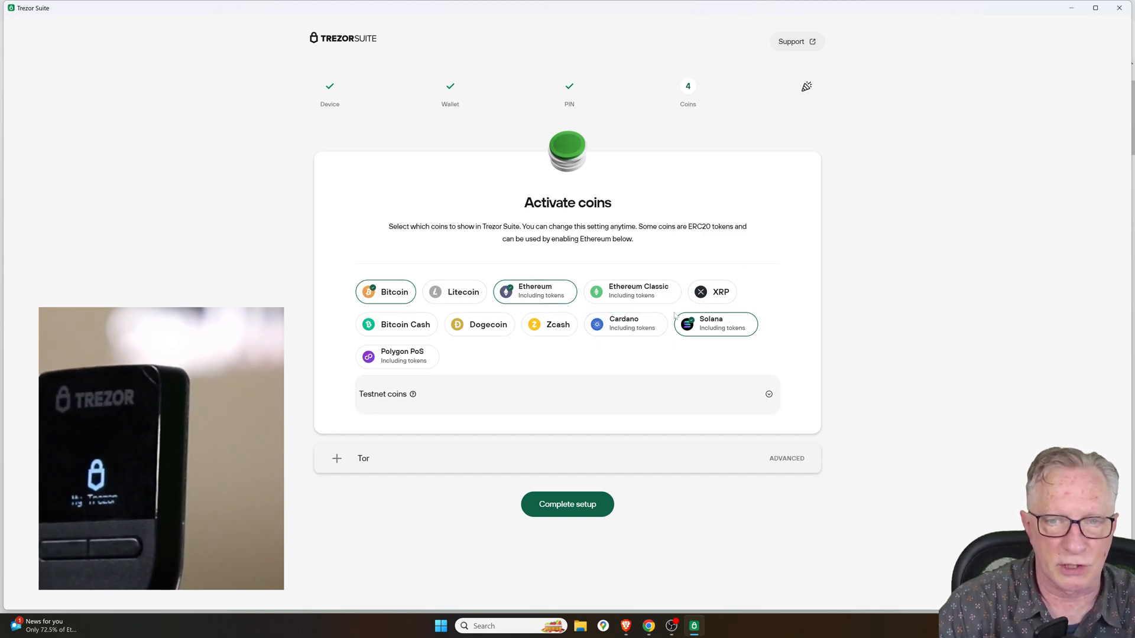
left_click(566, 504)
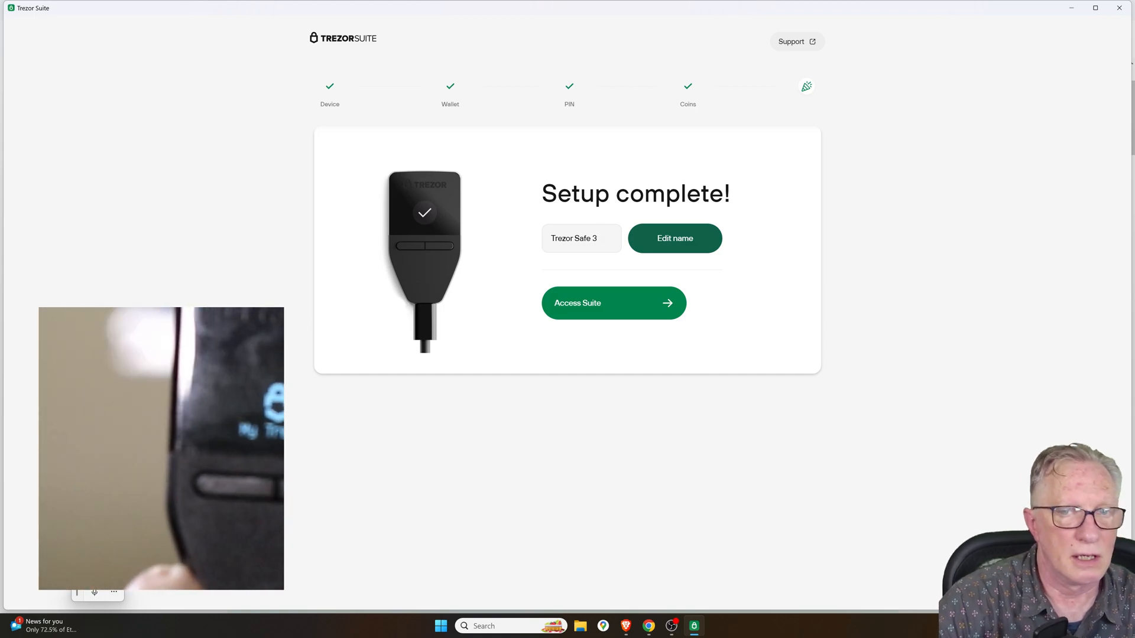
left_click(579, 238)
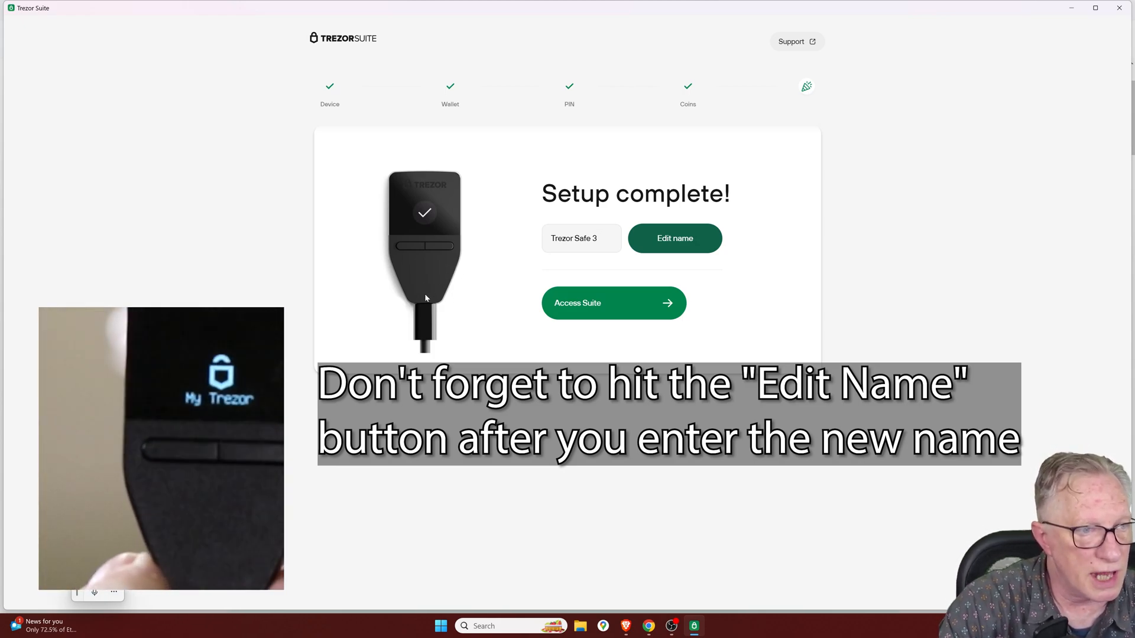
left_click(672, 237)
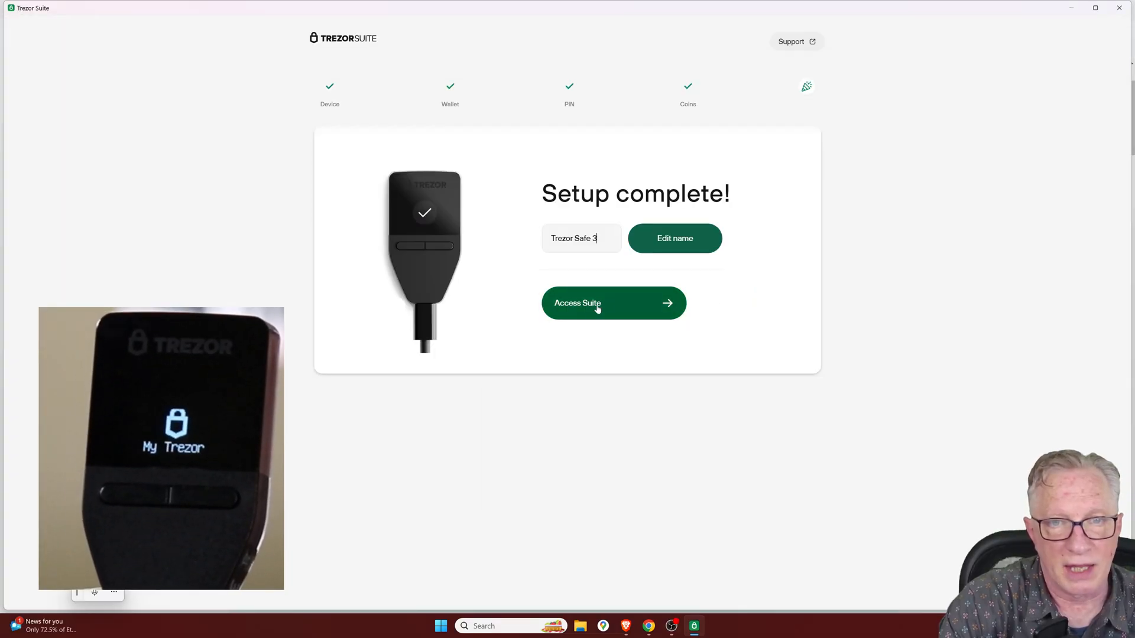
Step: Access Suite from the finished setup to reach the wallet-type choice
left_click(613, 302)
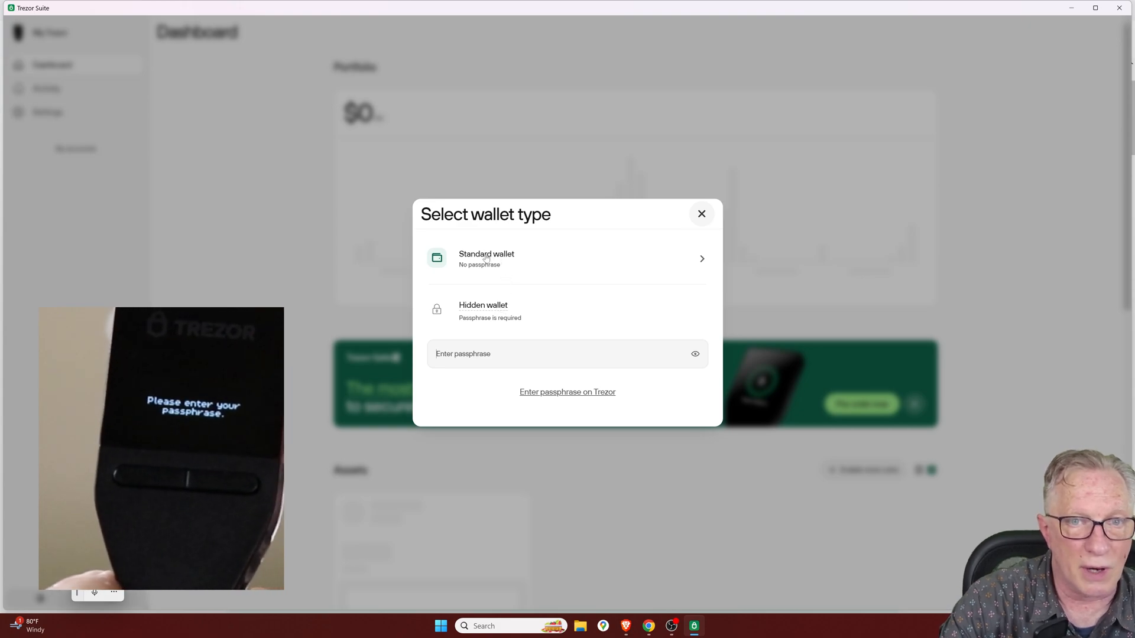
mouse_move(486, 258)
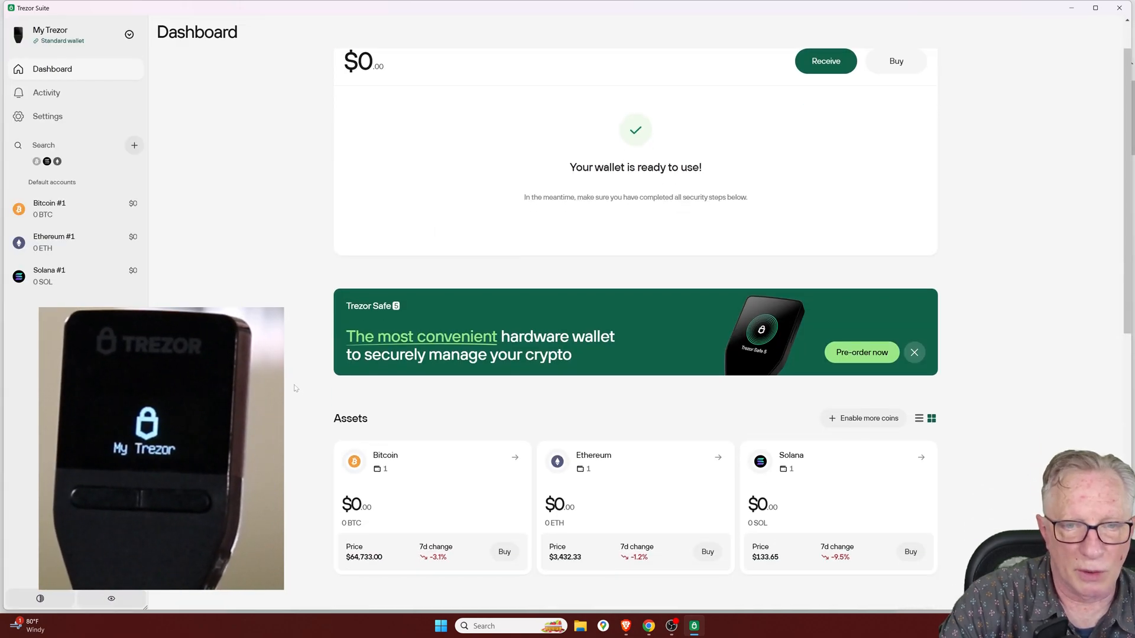
scroll("down", 3)
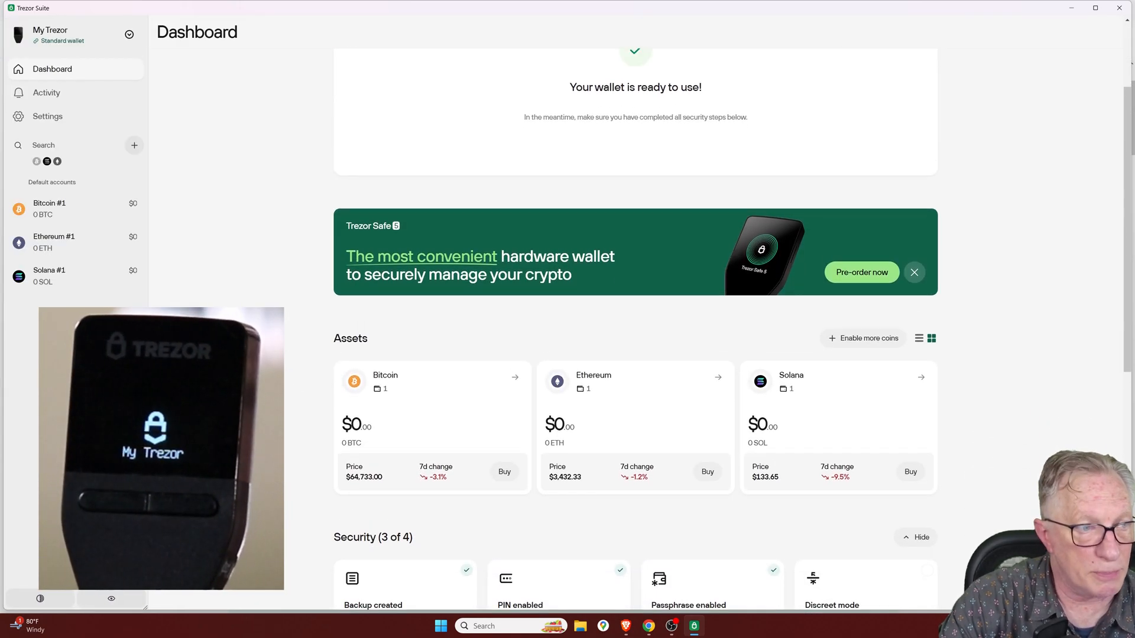
scroll("up", 3)
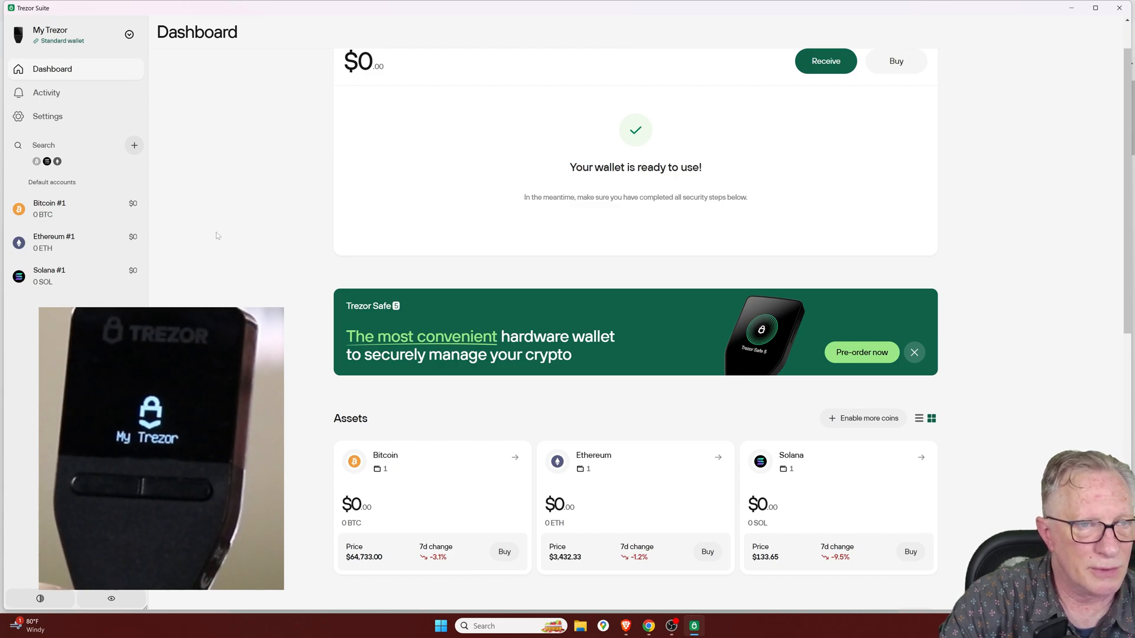